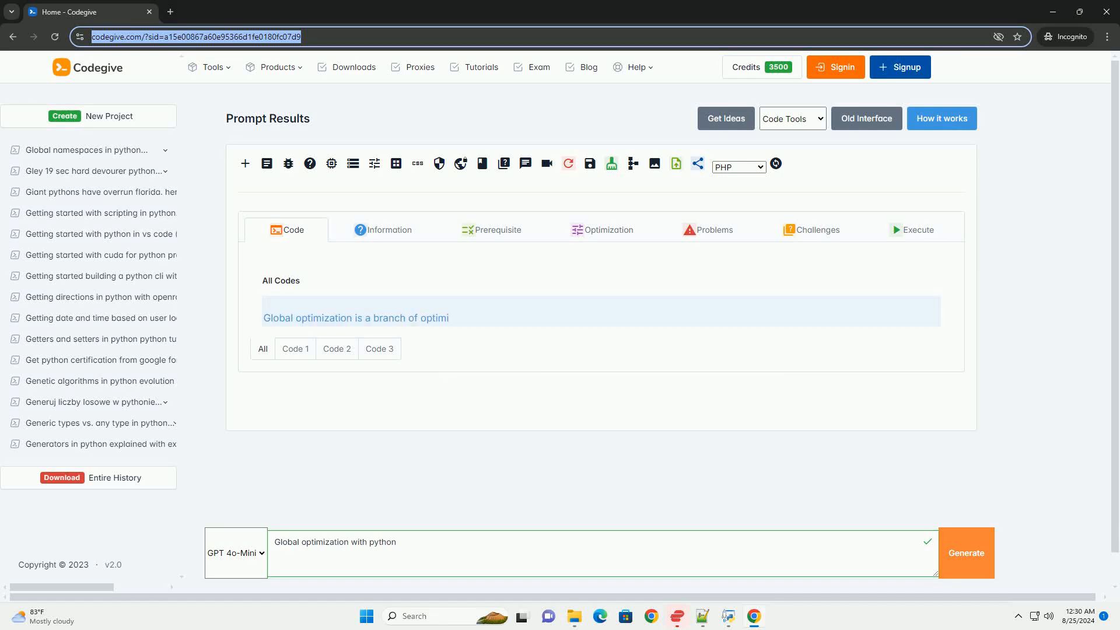
scroll(up, 3)
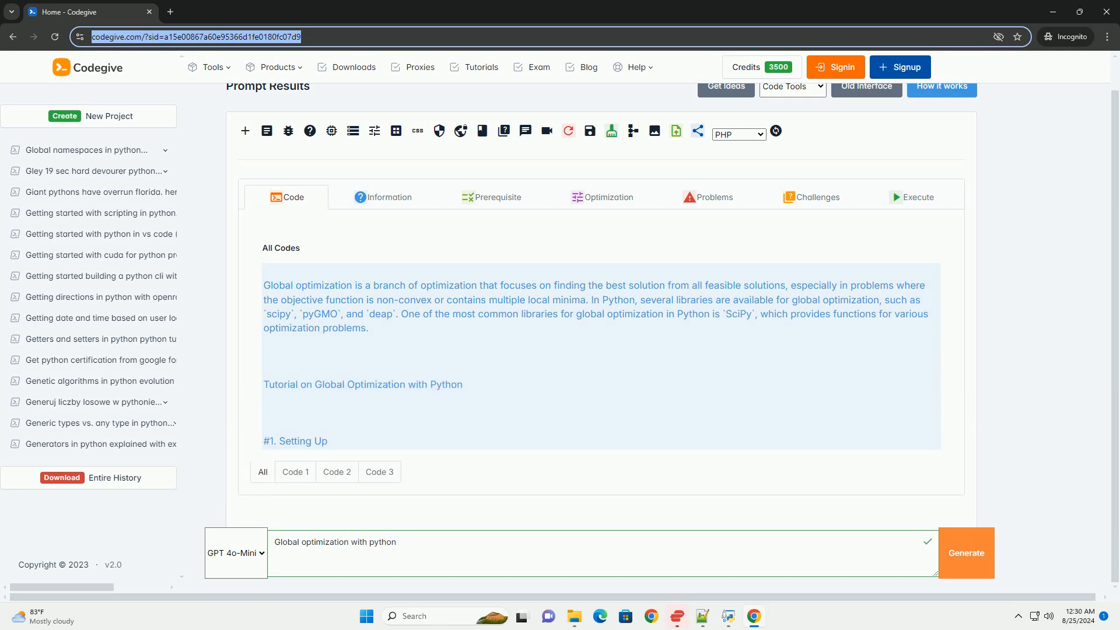
scroll(up, 3)
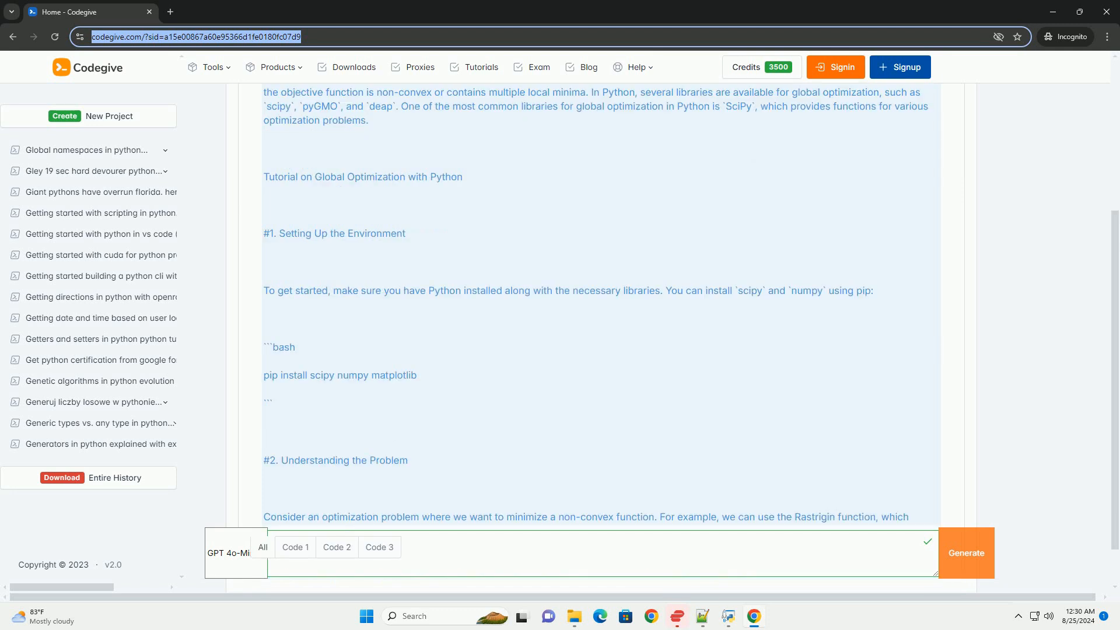
text(Global optimization with python)
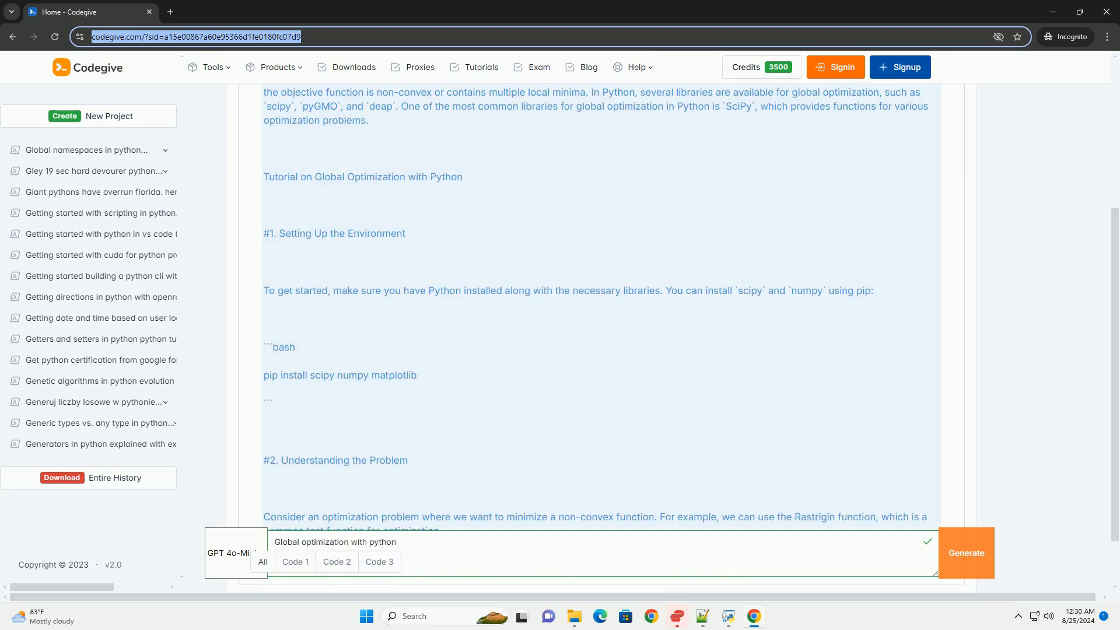
scroll(down, 3)
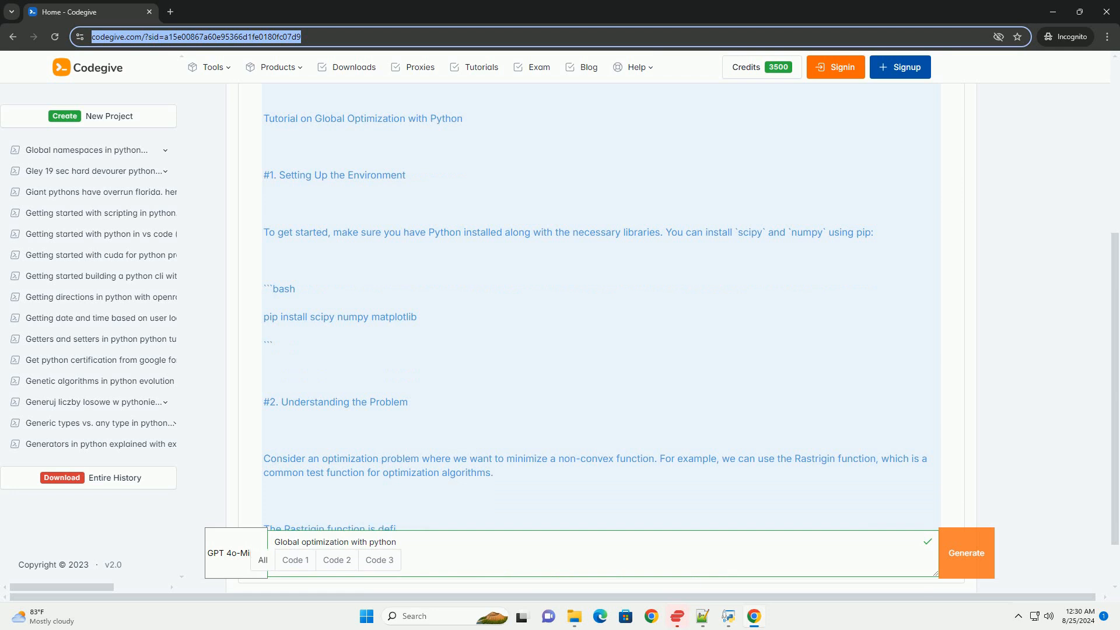
scroll(down, 3)
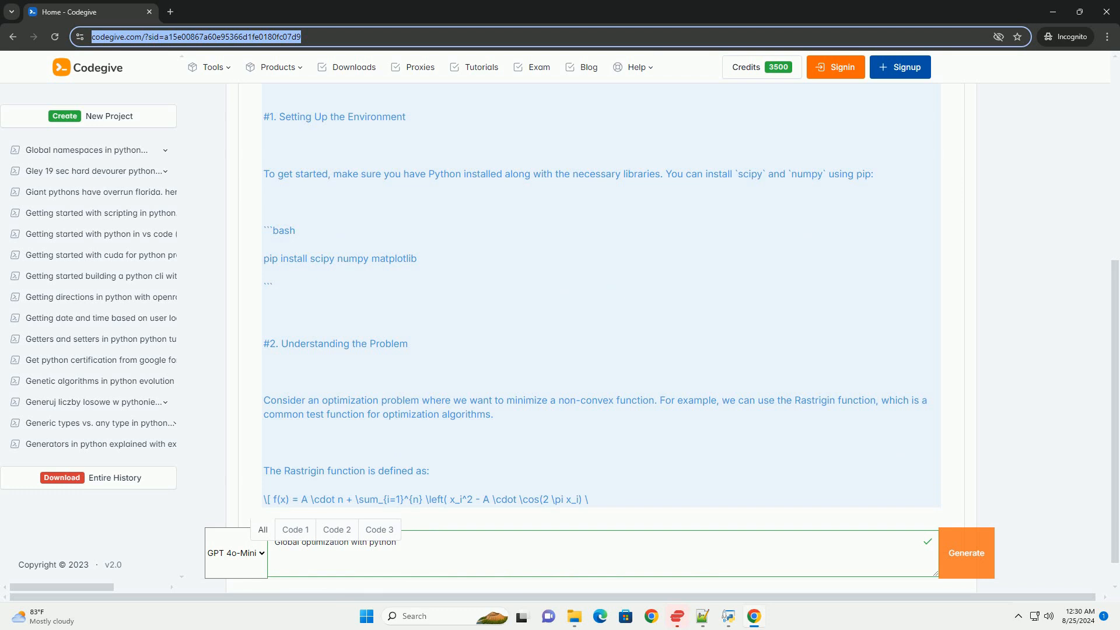
scroll(down, 3)
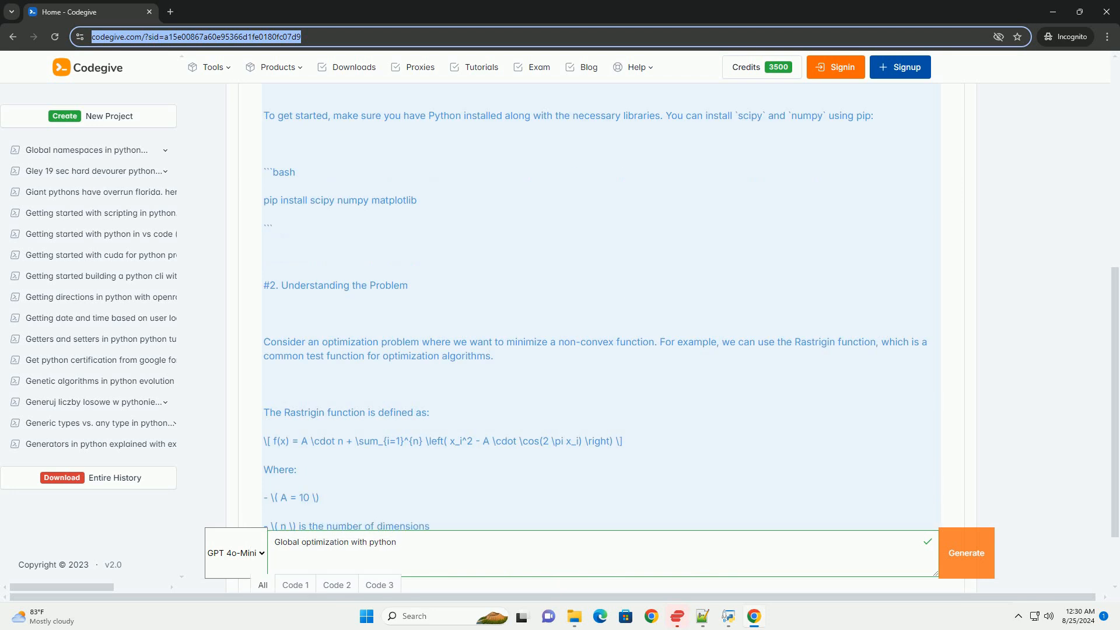
scroll(down, 3)
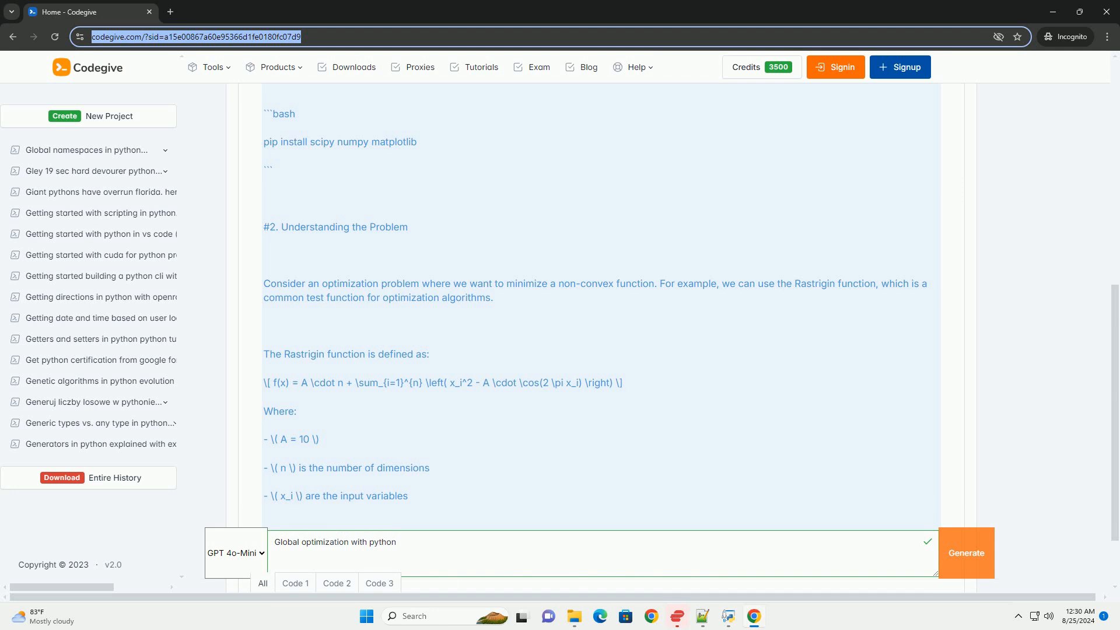
scroll(down, 3)
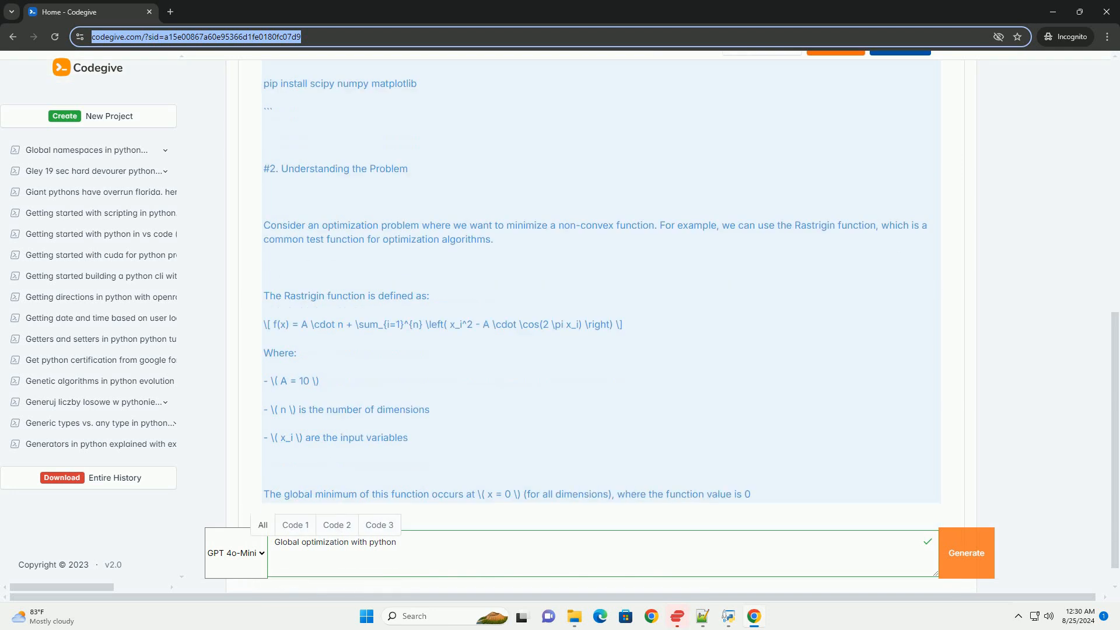
scroll(down, 3)
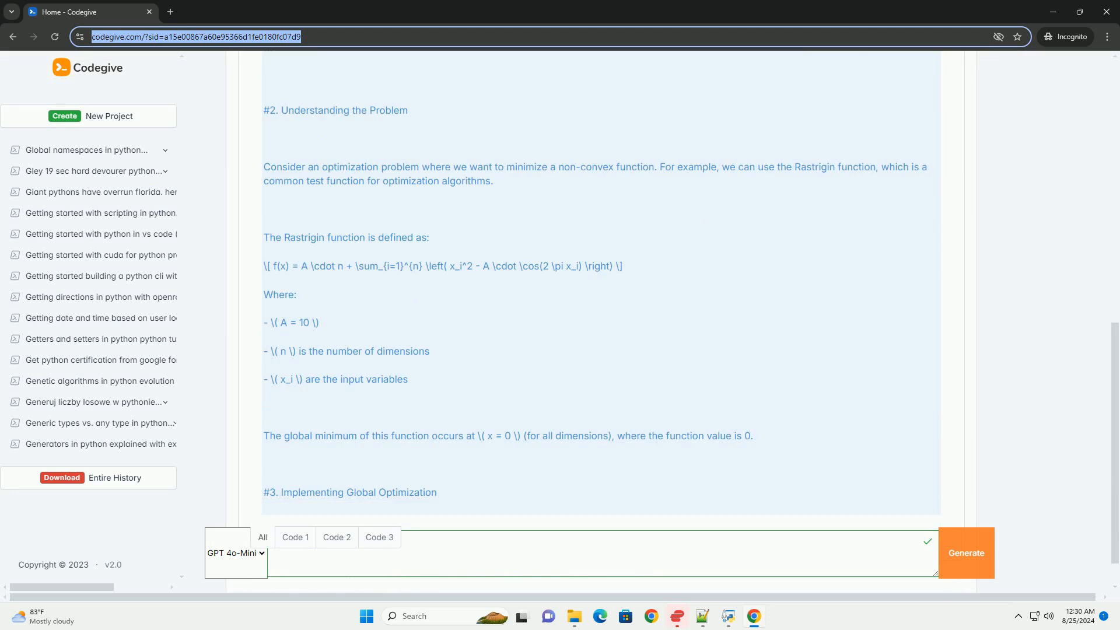
text(Global optimization with python)
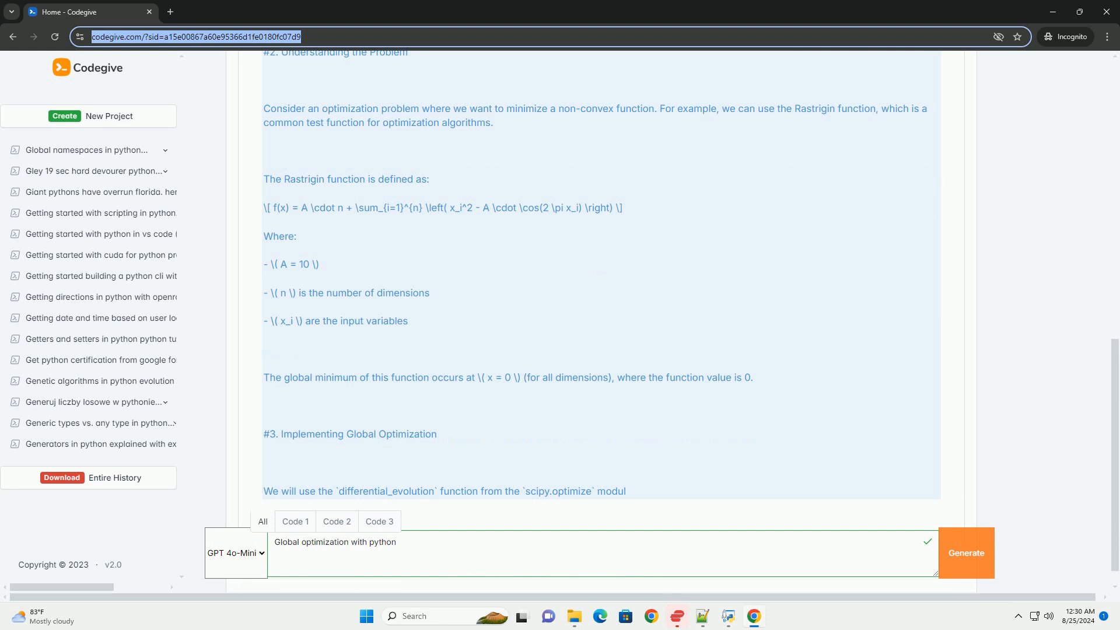
scroll(down, 3)
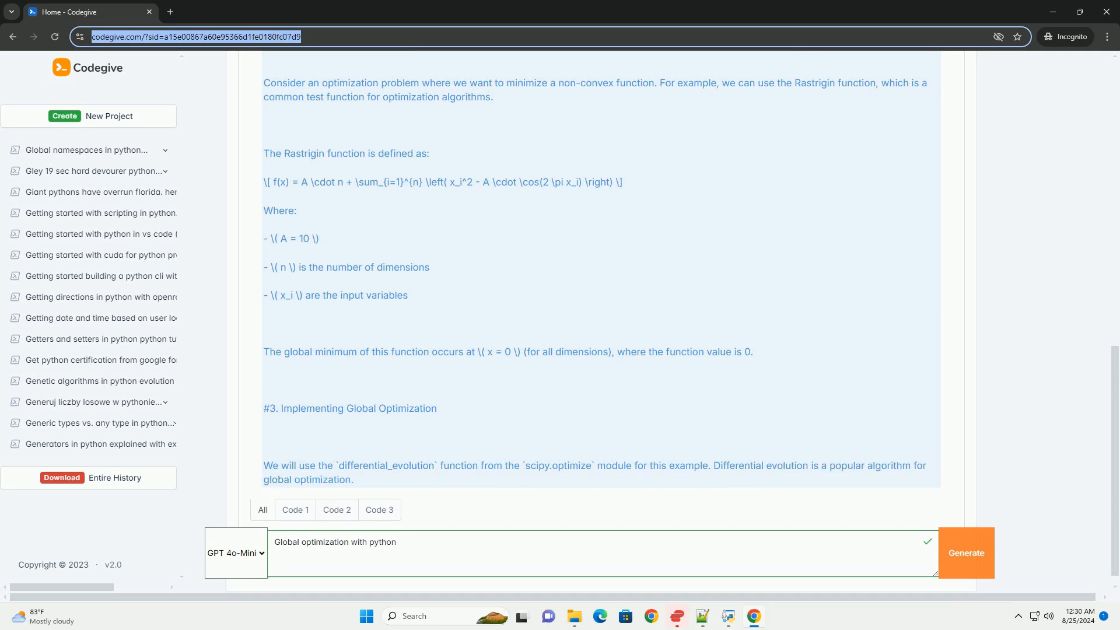
scroll(down, 3)
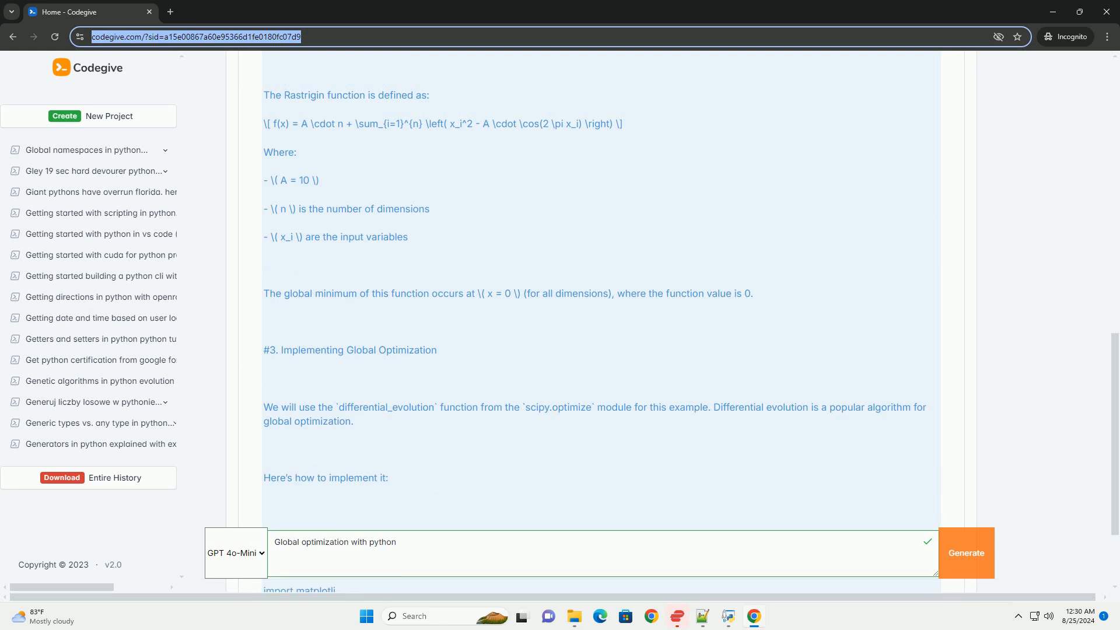
scroll(down, 3)
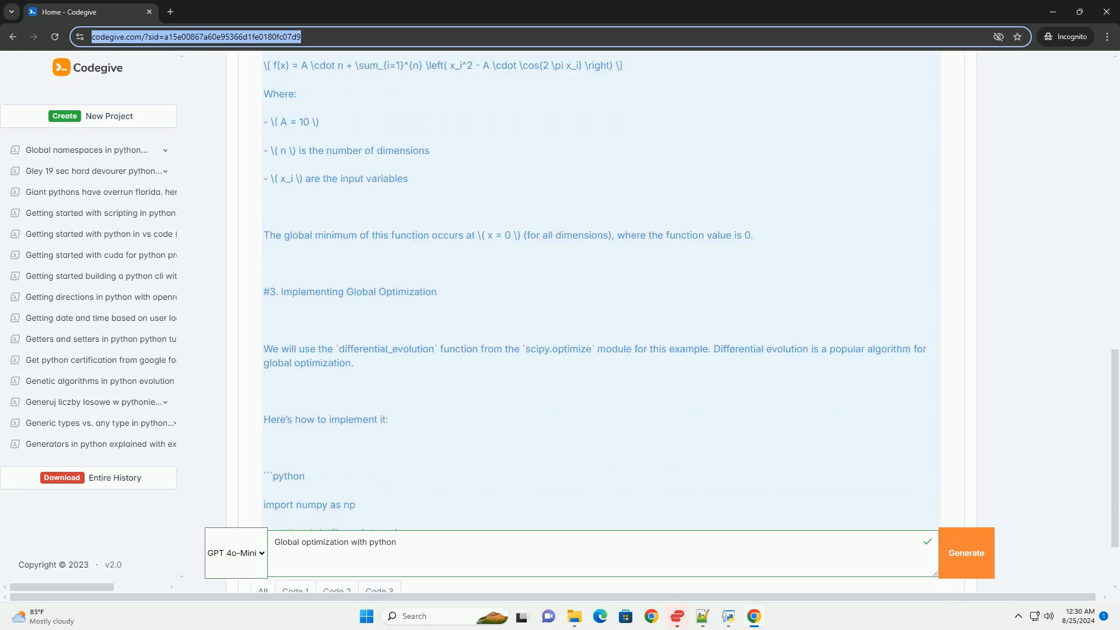
scroll(down, 3)
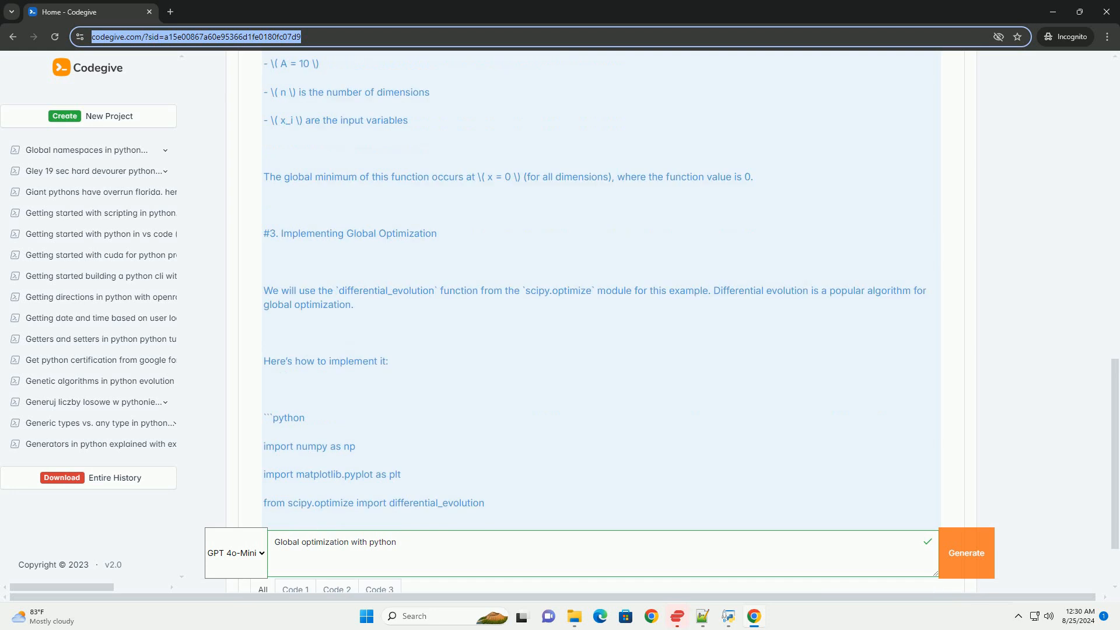
scroll(down, 3)
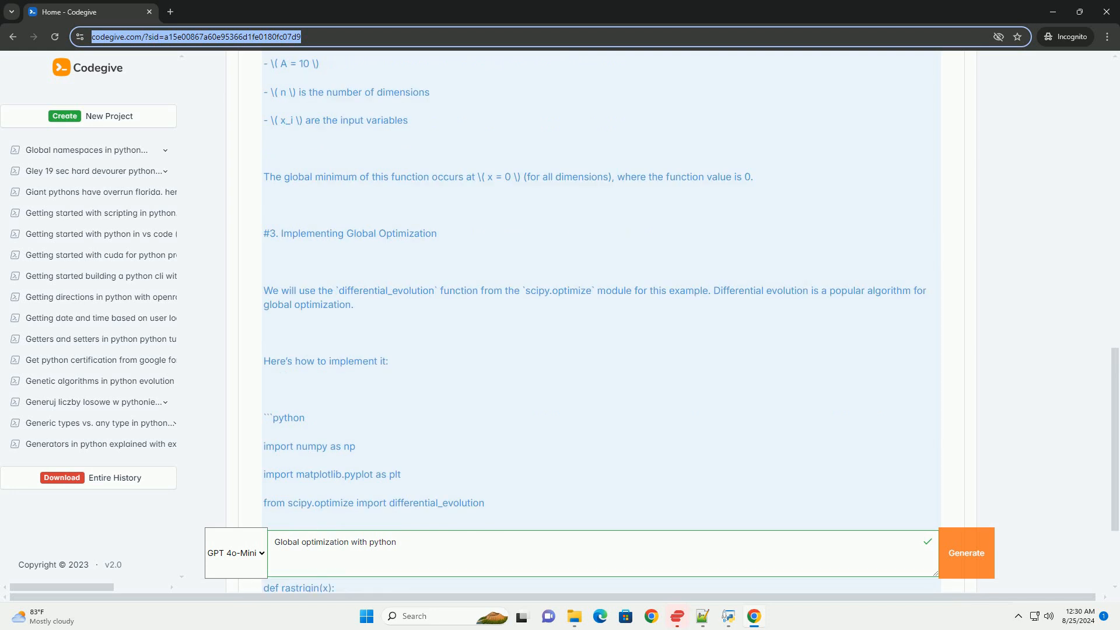
scroll(down, 3)
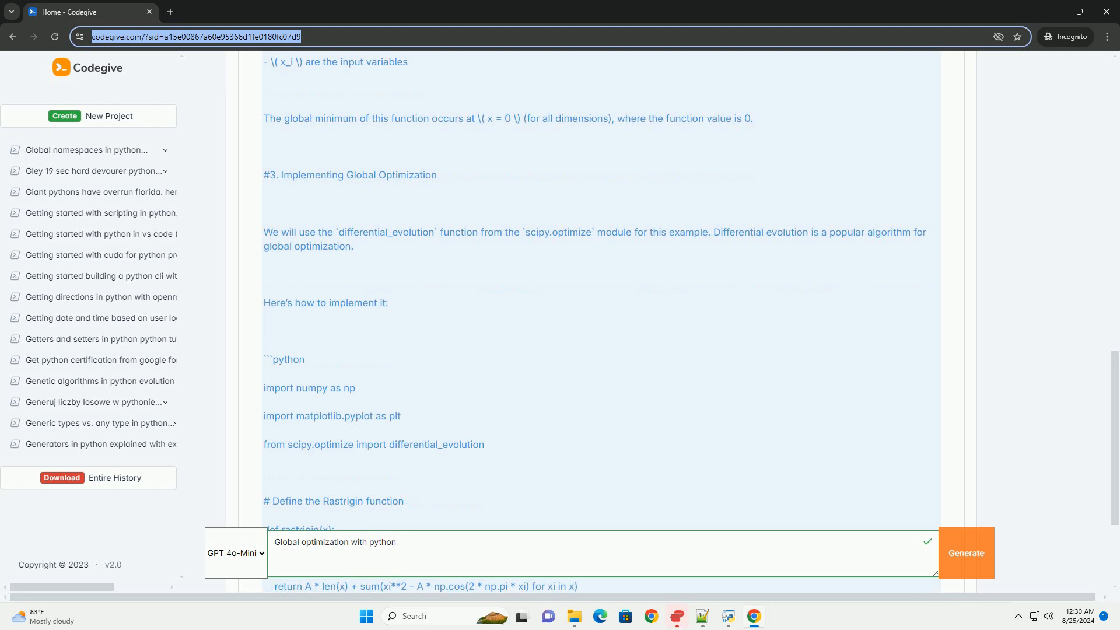
scroll(down, 3)
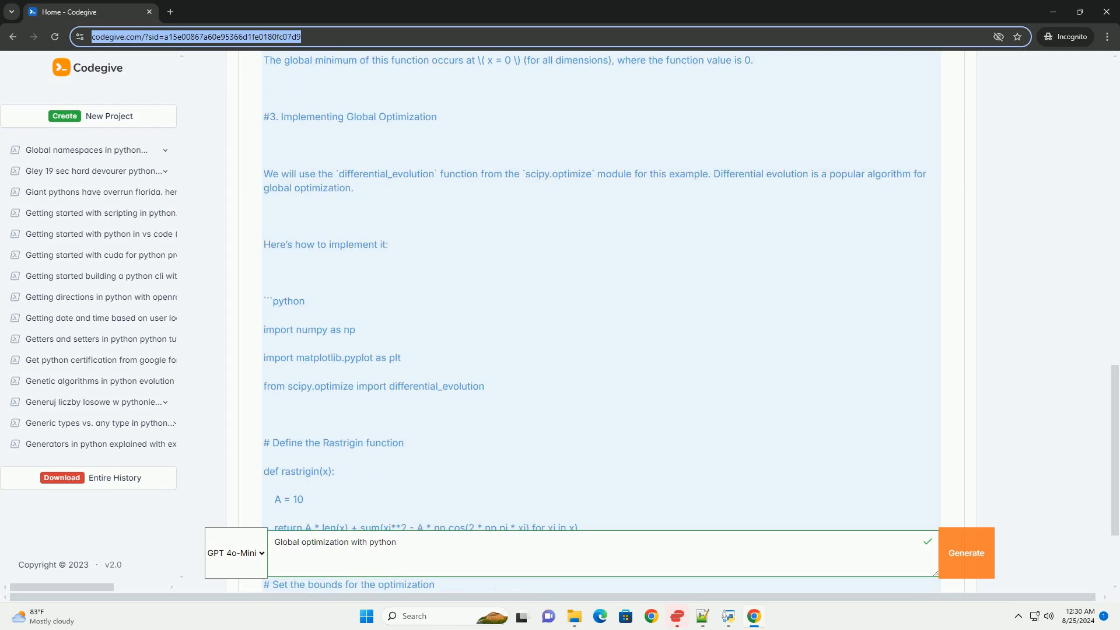
scroll(down, 3)
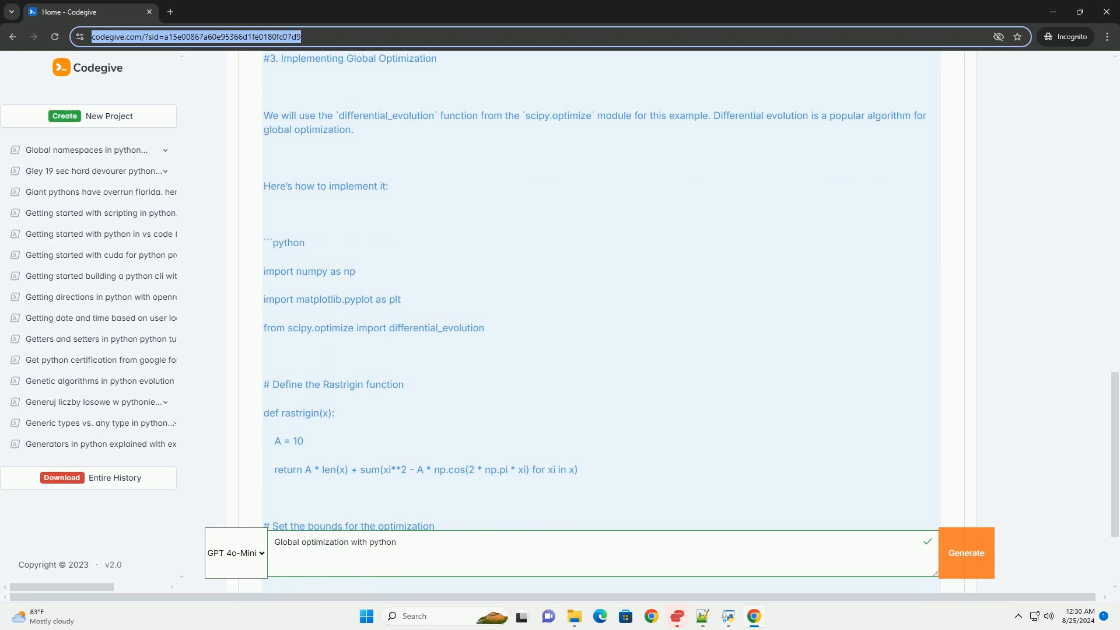
scroll(down, 3)
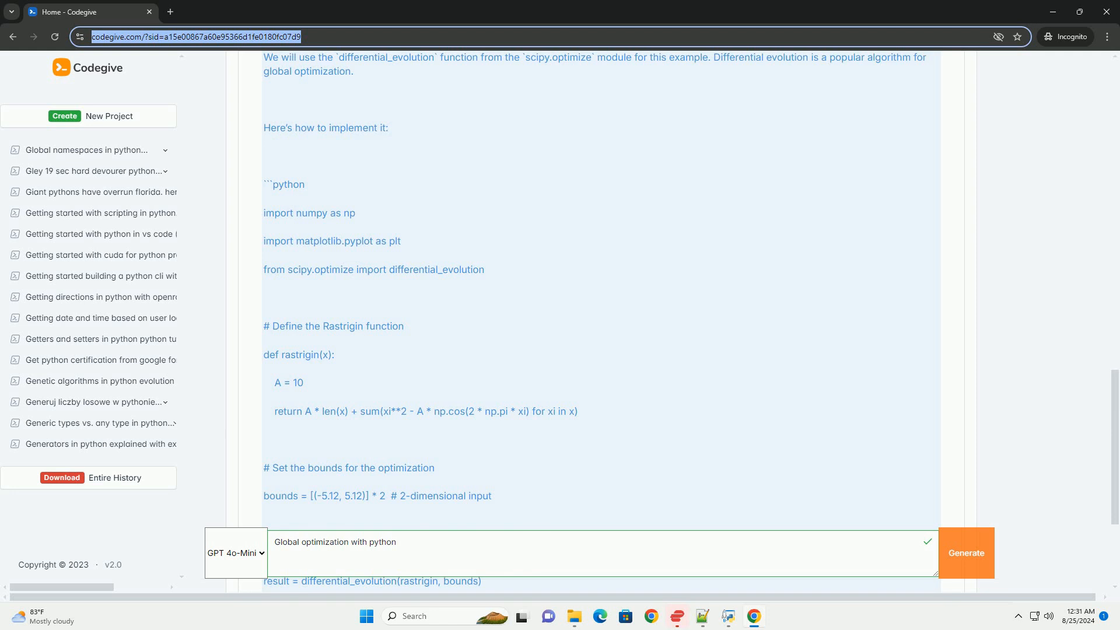
scroll(down, 3)
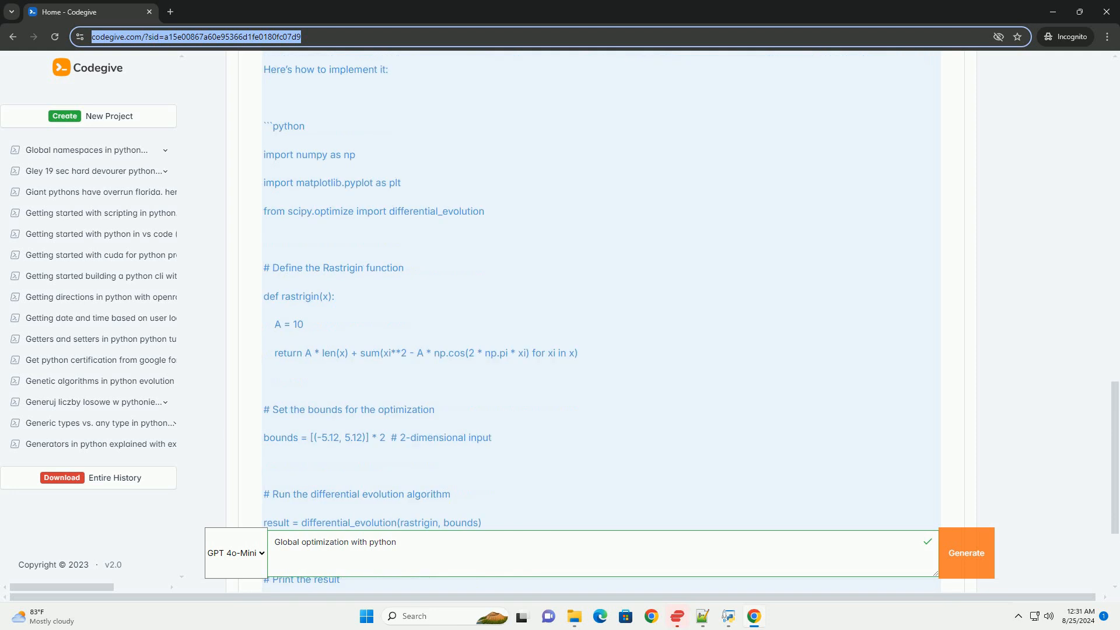
scroll(down, 3)
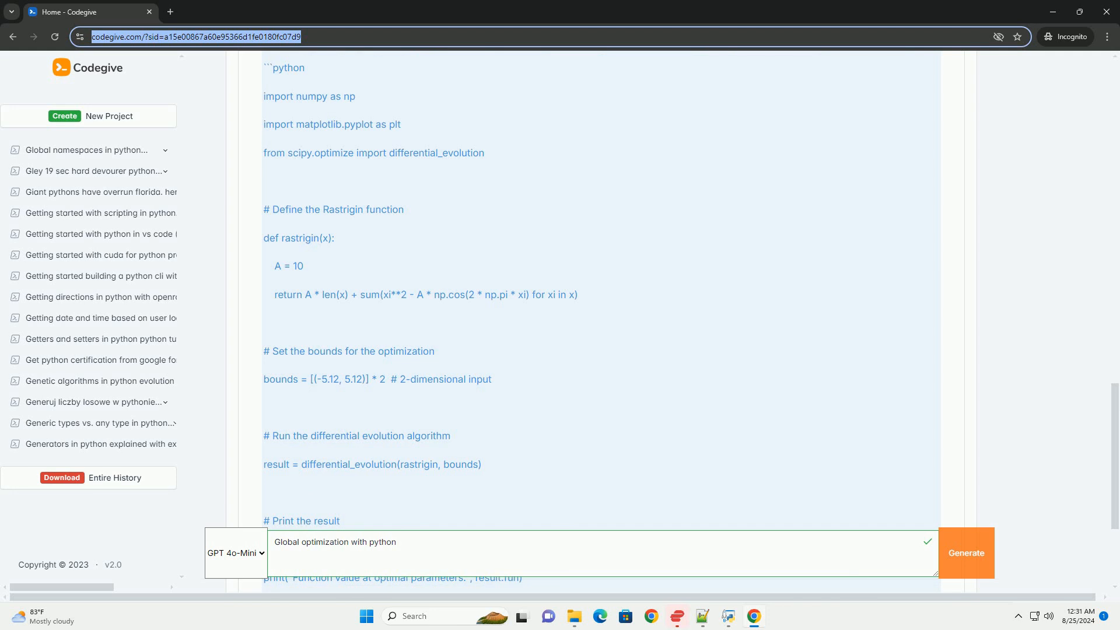
scroll(down, 3)
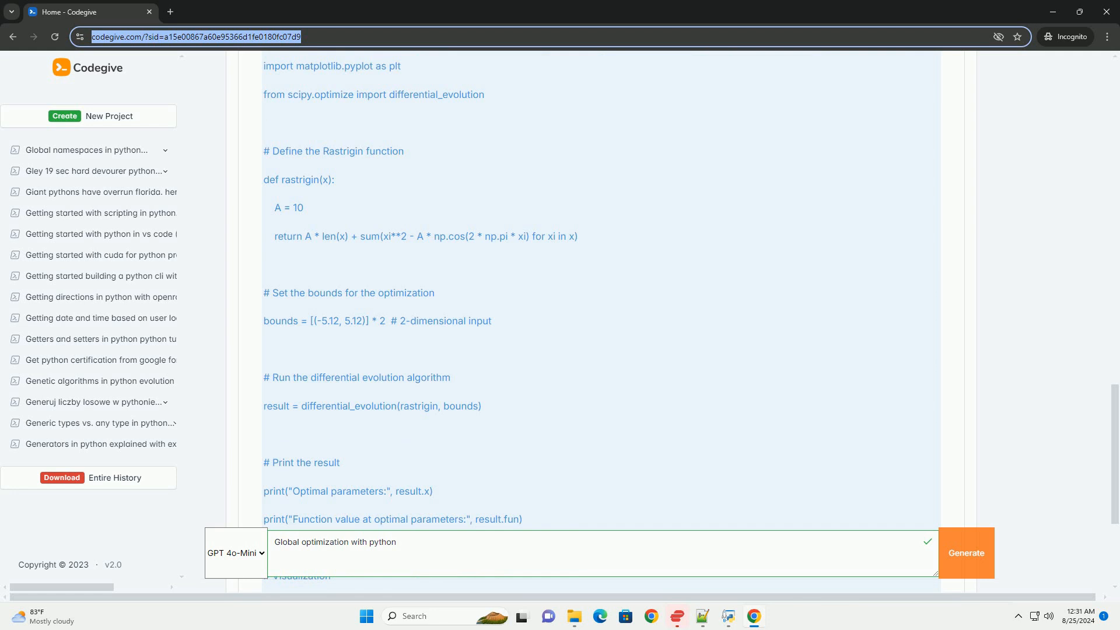
scroll(down, 3)
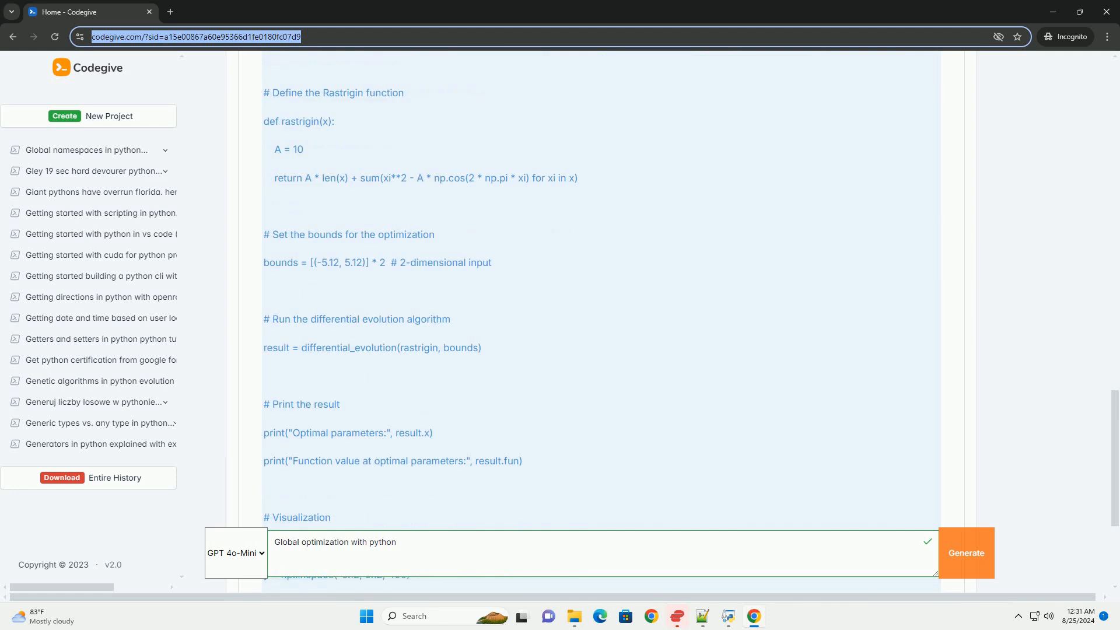
scroll(down, 3)
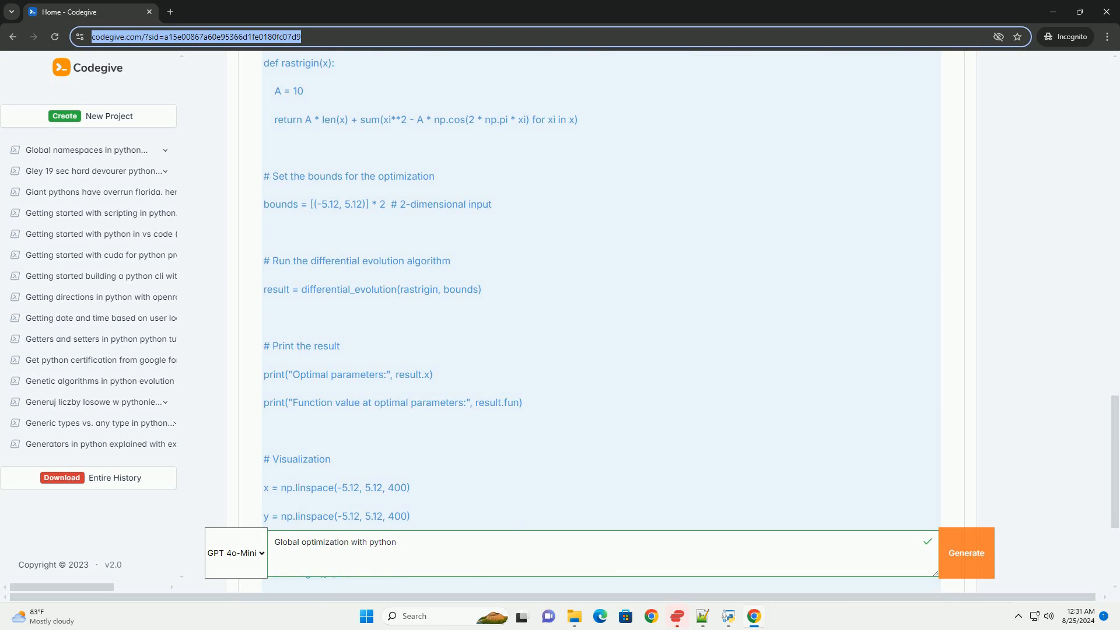
scroll(down, 3)
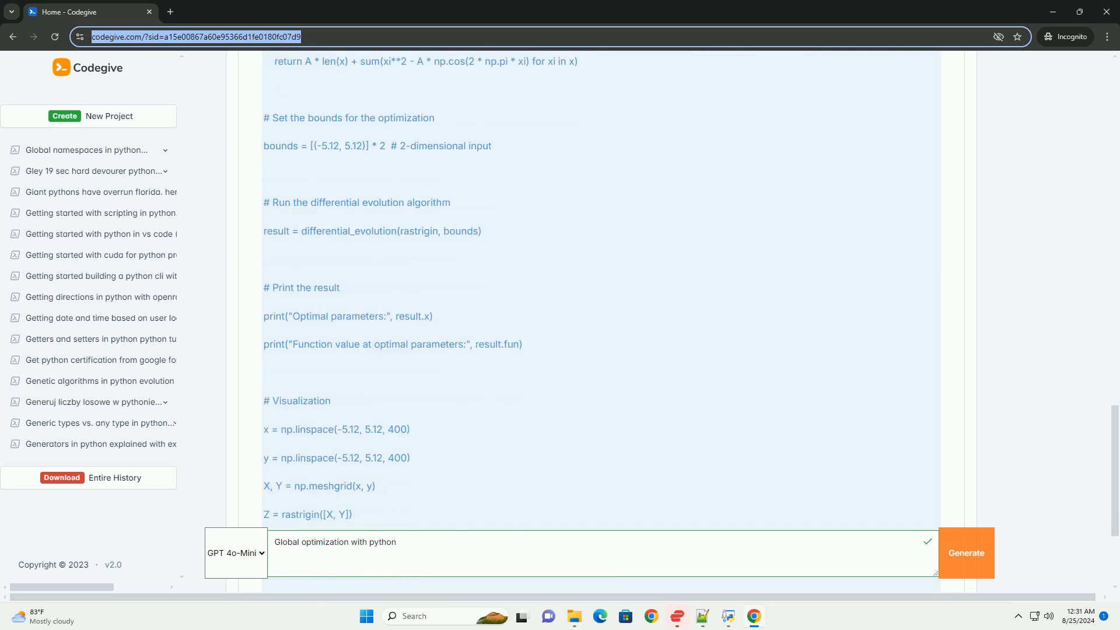
scroll(down, 3)
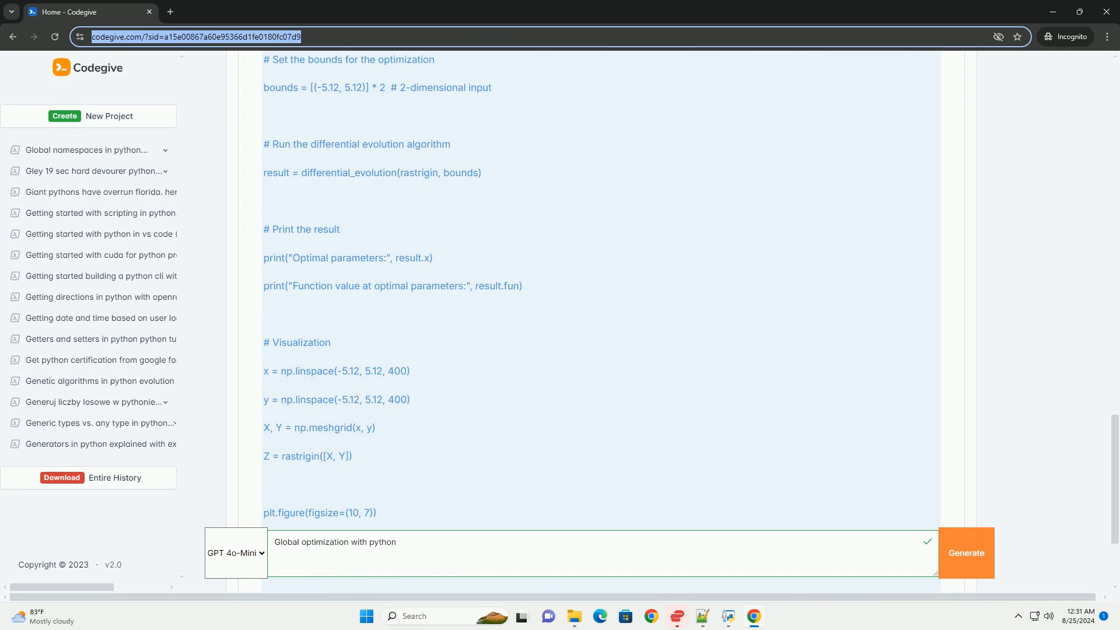
scroll(down, 3)
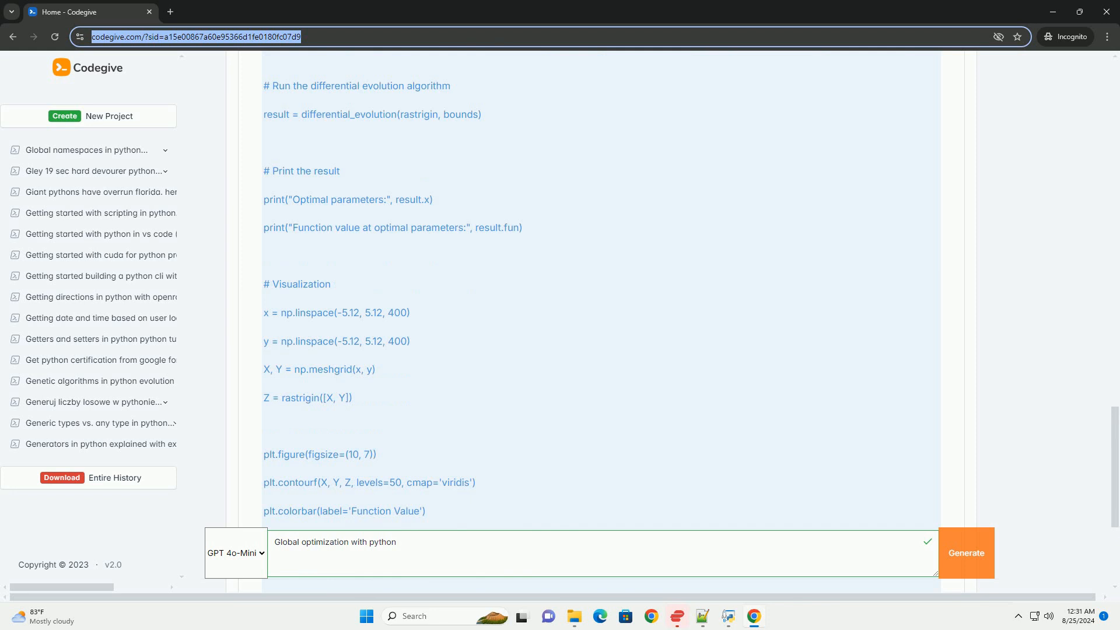
scroll(down, 3)
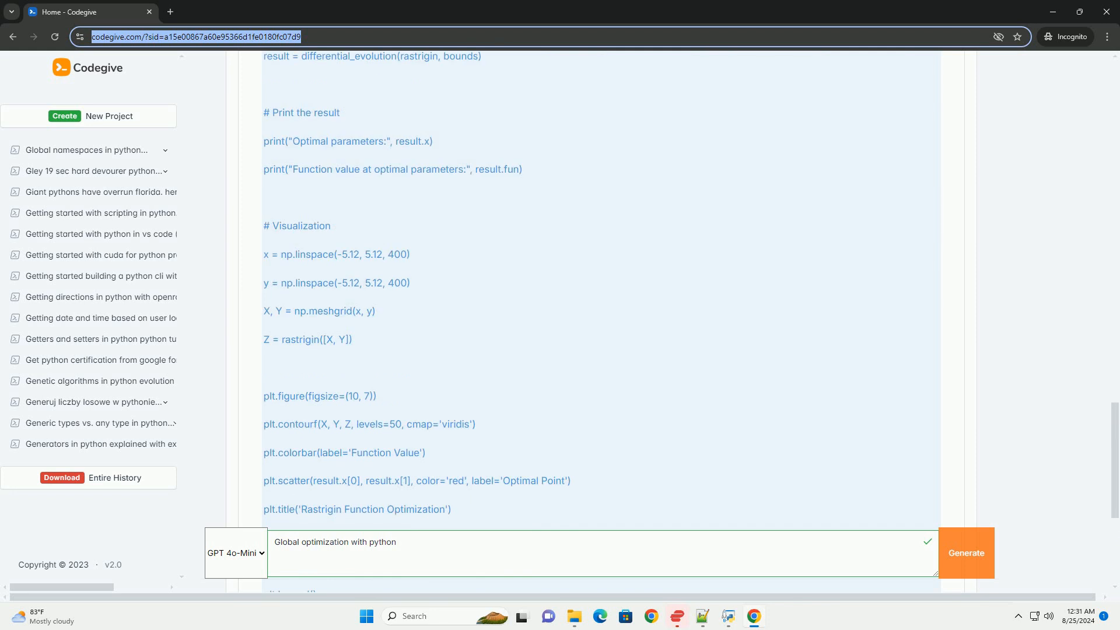
scroll(down, 3)
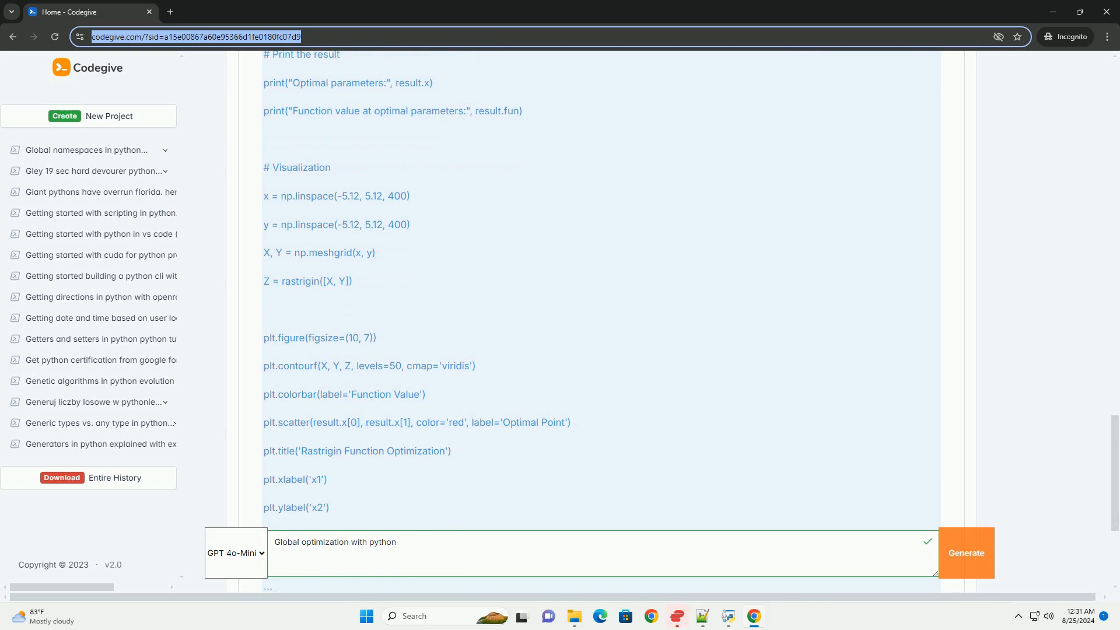
scroll(down, 3)
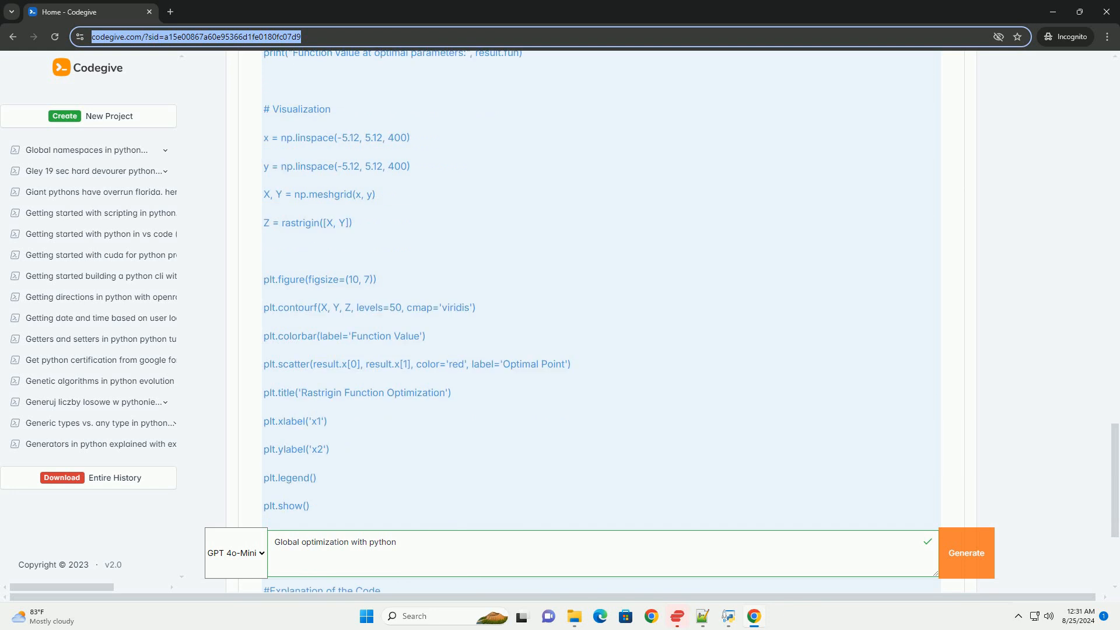
scroll(down, 3)
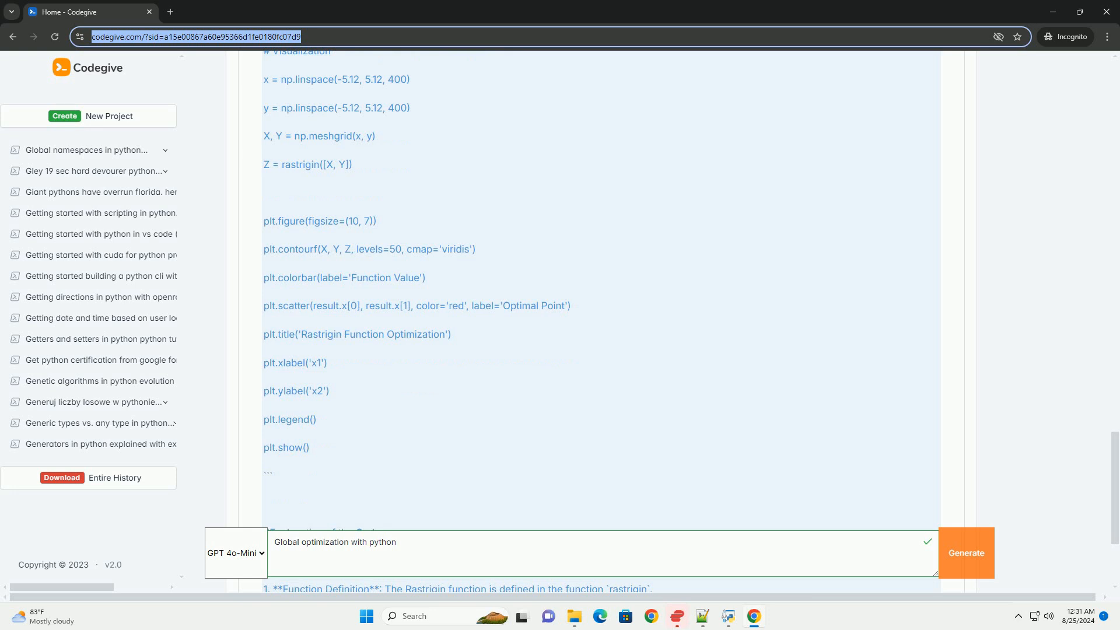
scroll(down, 3)
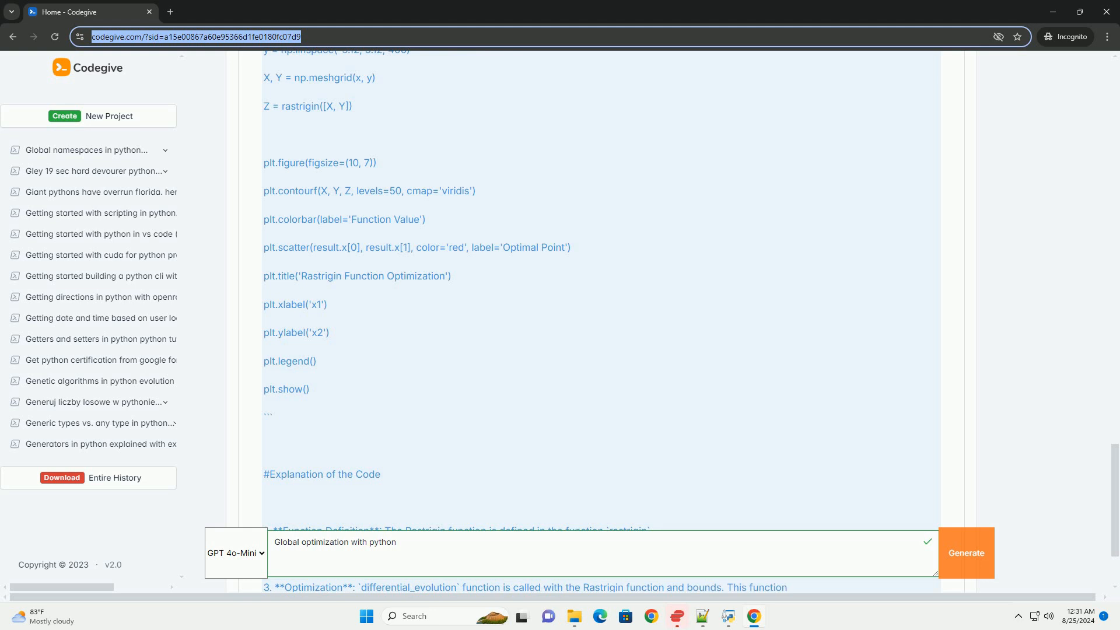
scroll(down, 3)
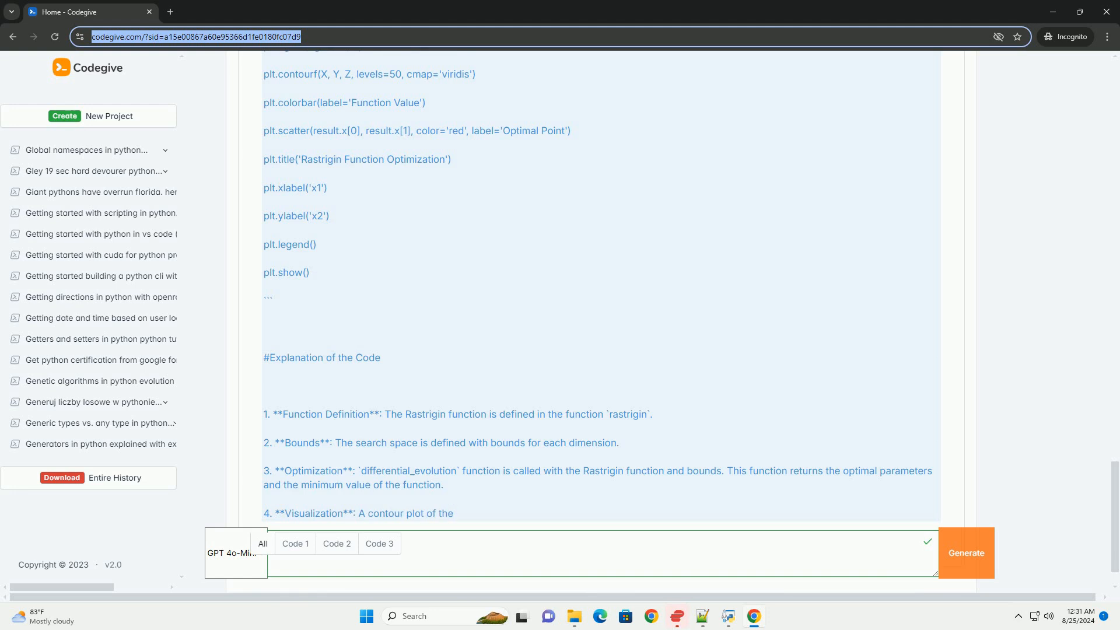
scroll(down, 3)
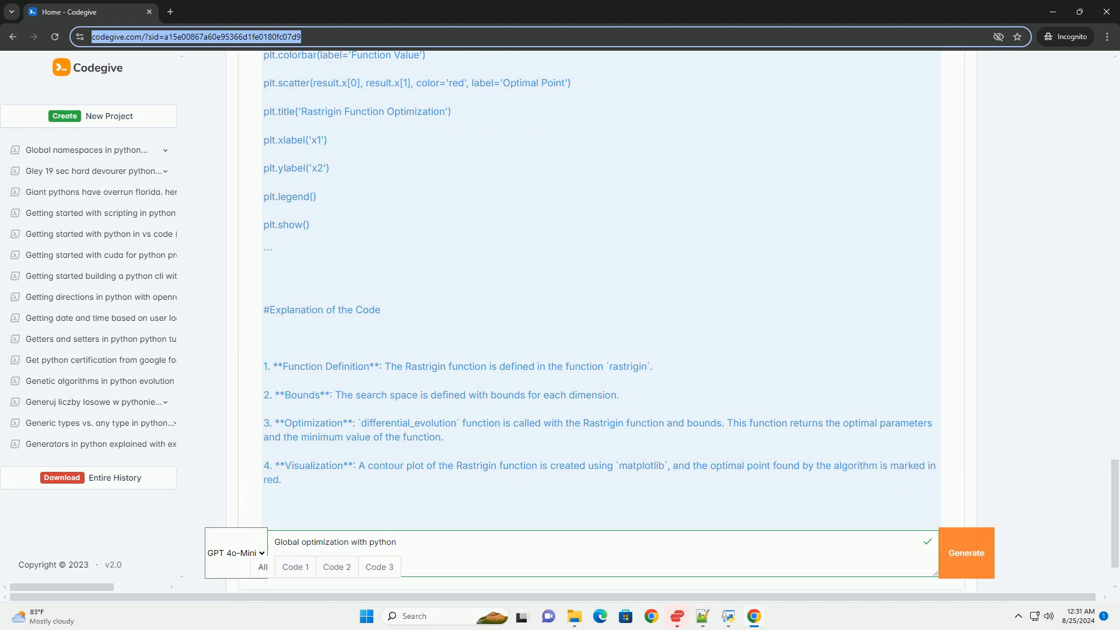
scroll(down, 3)
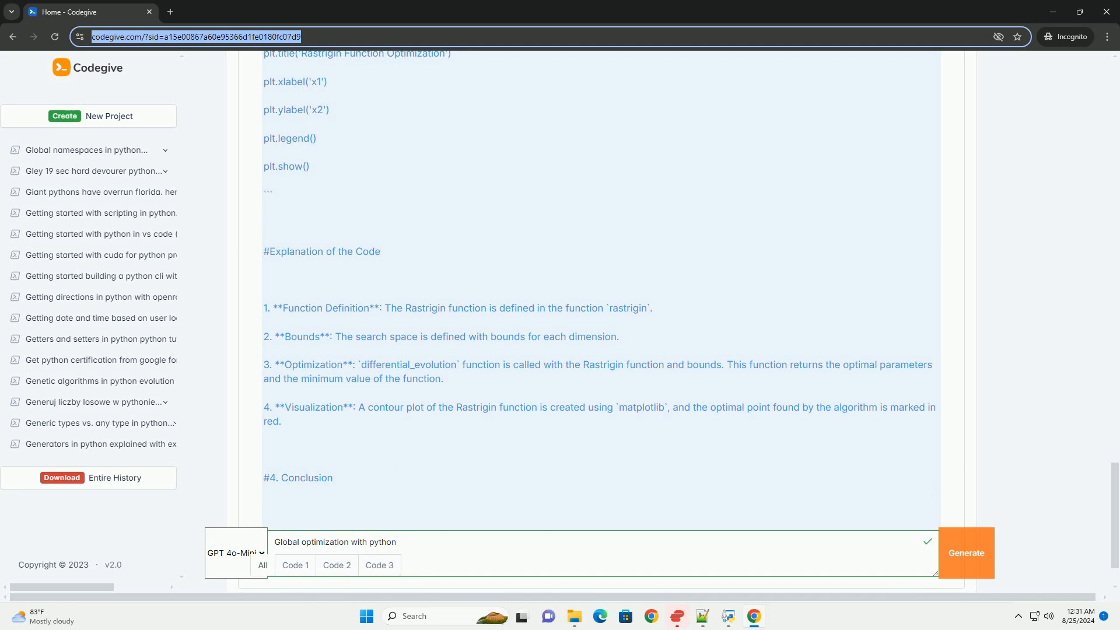
scroll(down, 3)
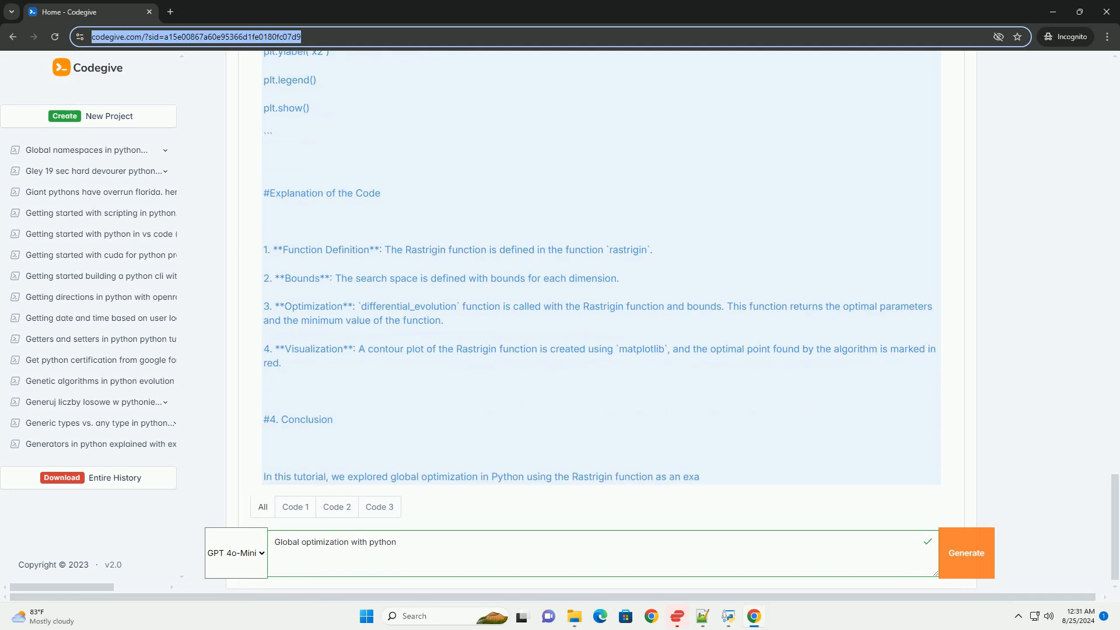
scroll(down, 3)
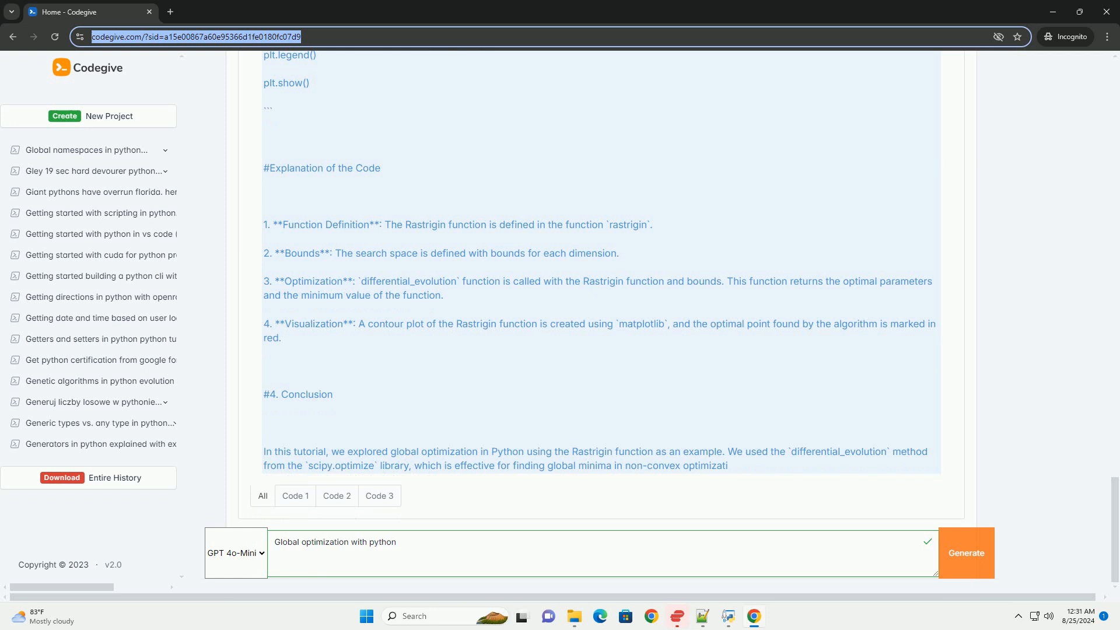
scroll(down, 3)
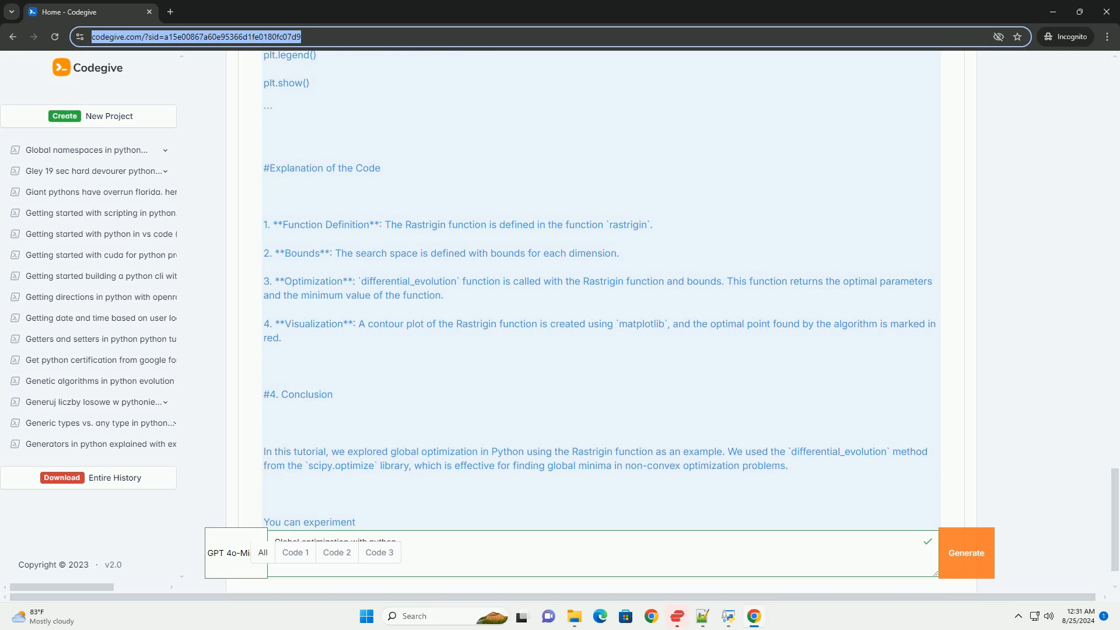